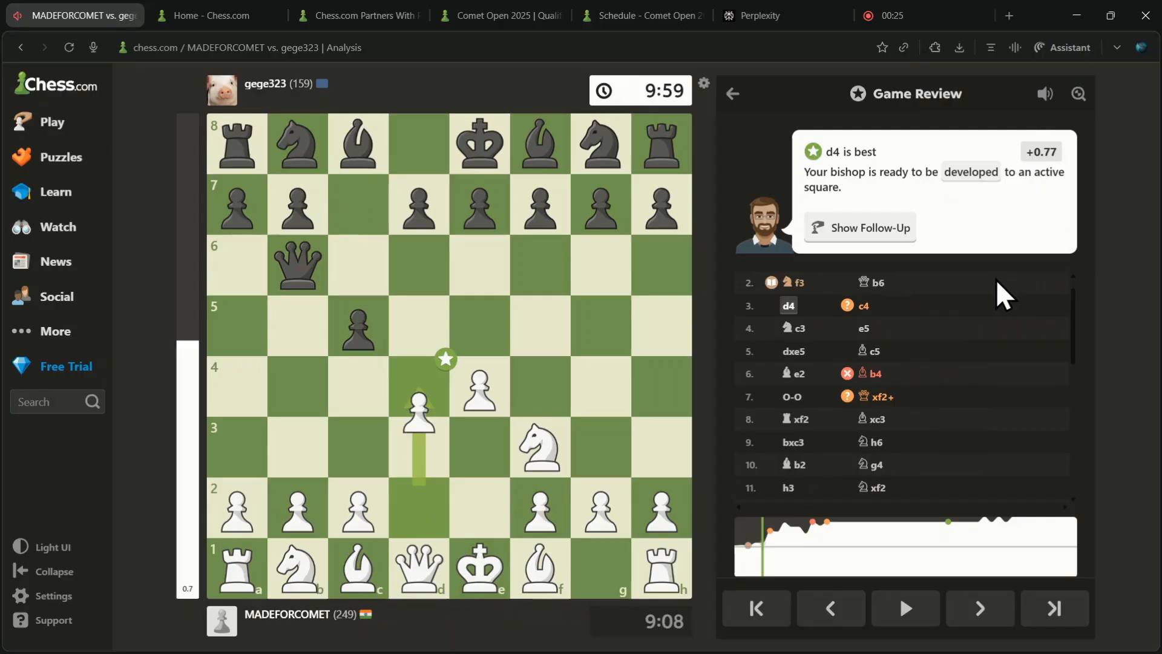
Switch to the Perplexity Comet for Students page and start the Comet download.
{"action": "left_click", "coordinate": [1031, 275]}
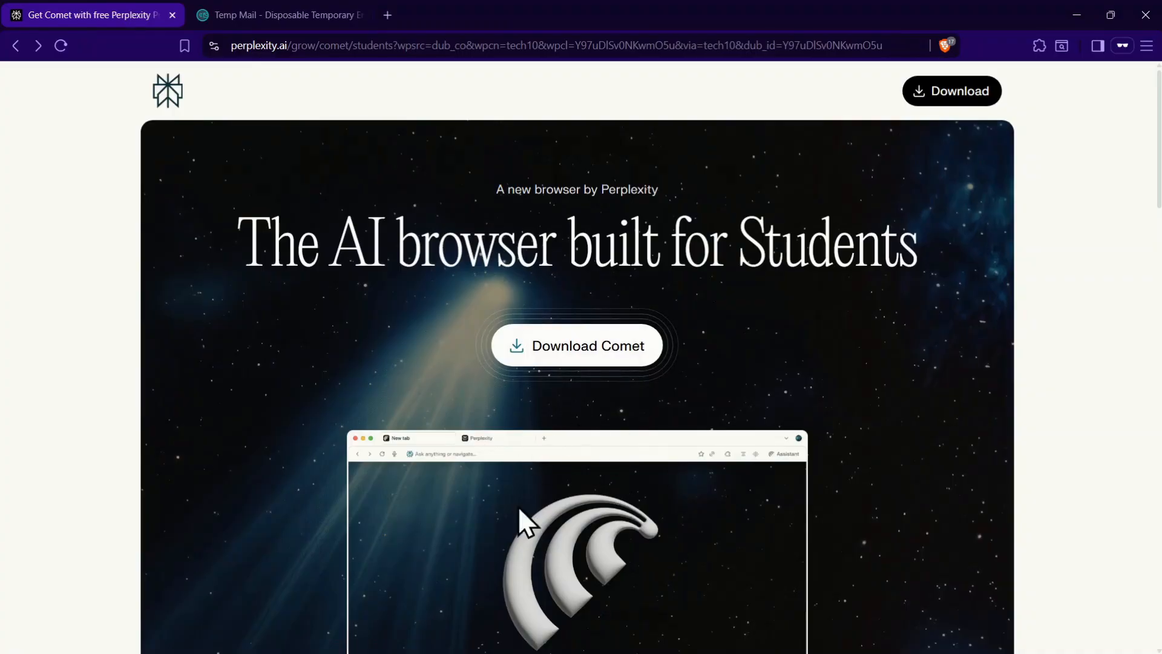
{"action": "mouse_move", "coordinate": [603, 500]}
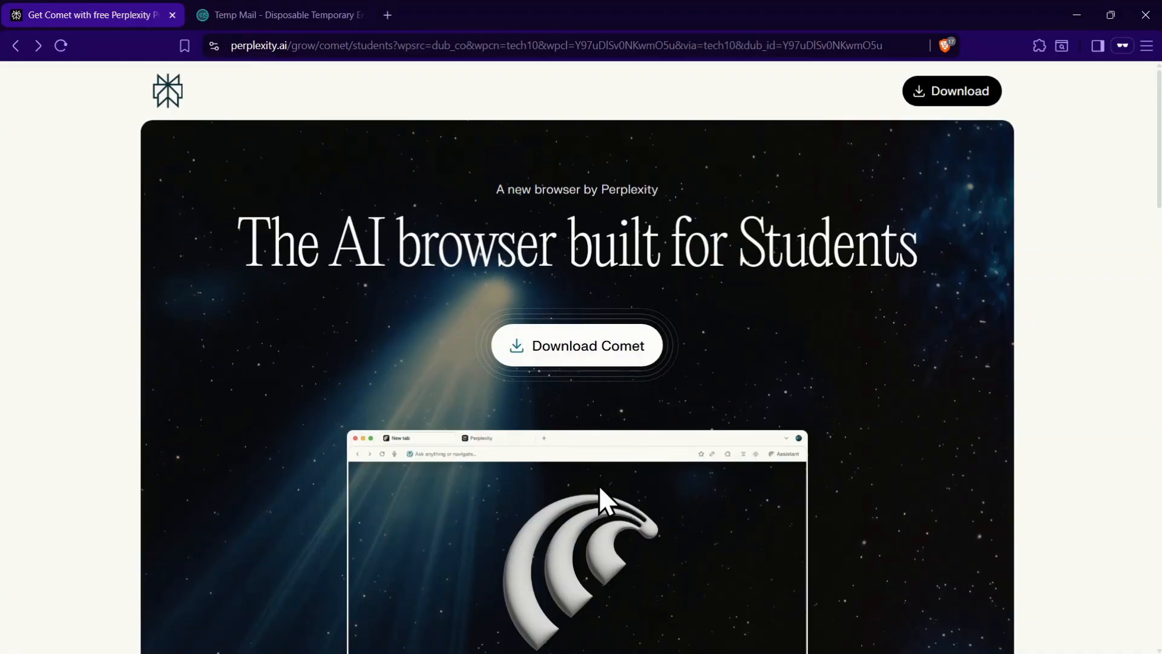
{"action": "left_click", "coordinate": [578, 346]}
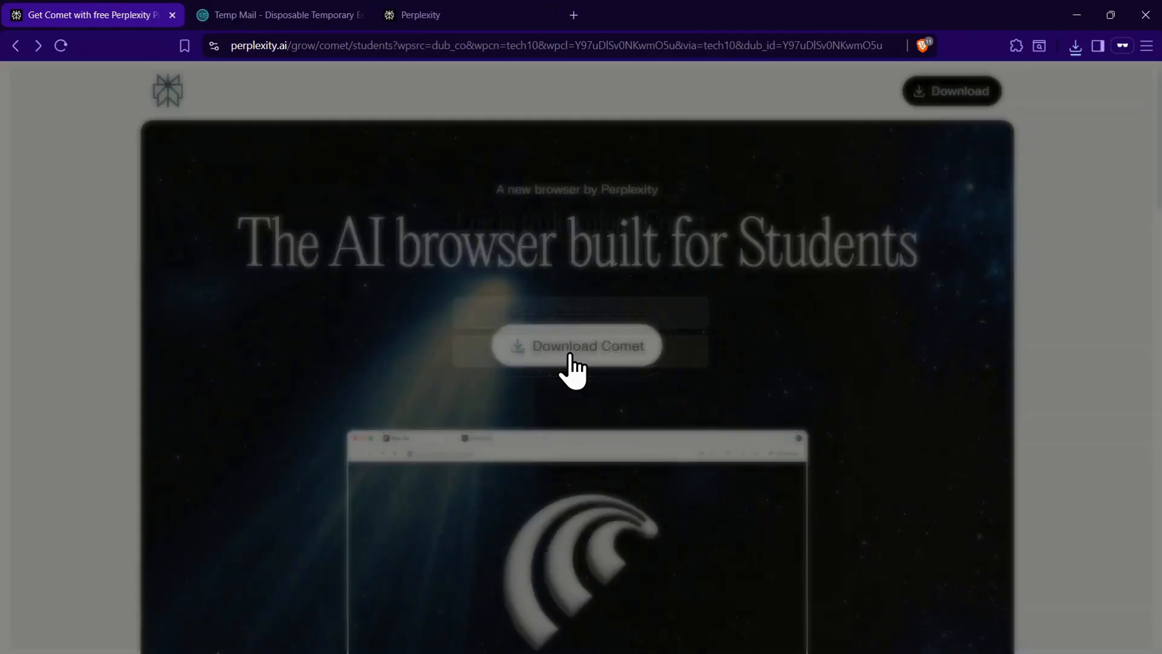
Log in to Perplexity with an email address to unlock the Comet download.
{"action": "left_click", "coordinate": [579, 345]}
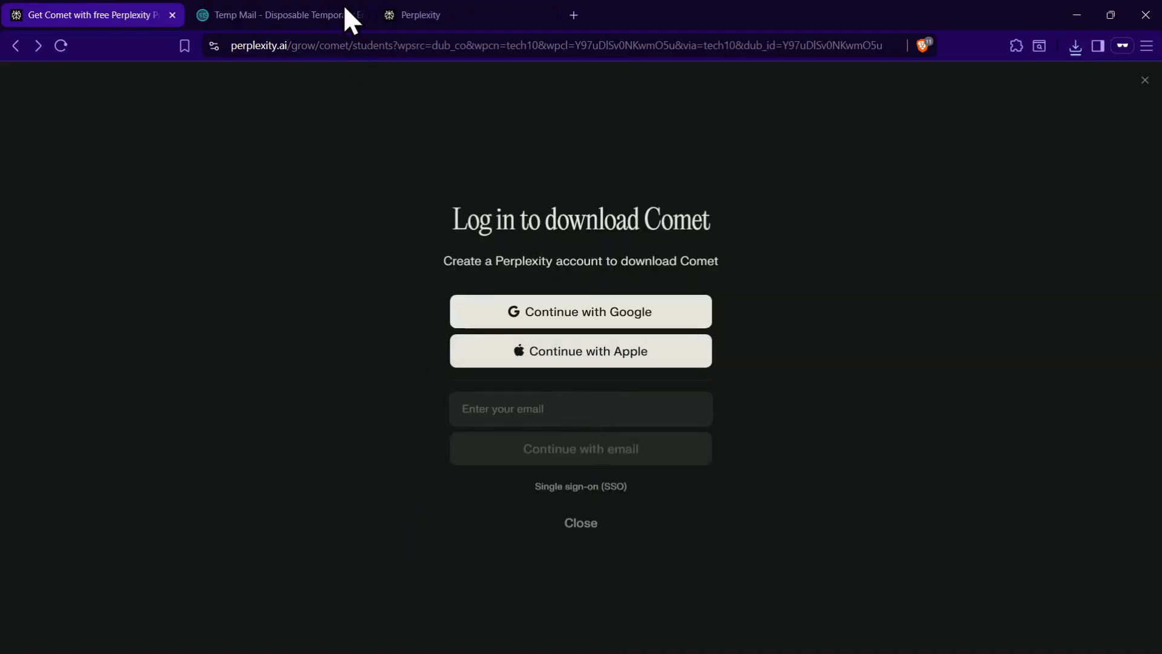
{"action": "mouse_move", "coordinate": [358, 448]}
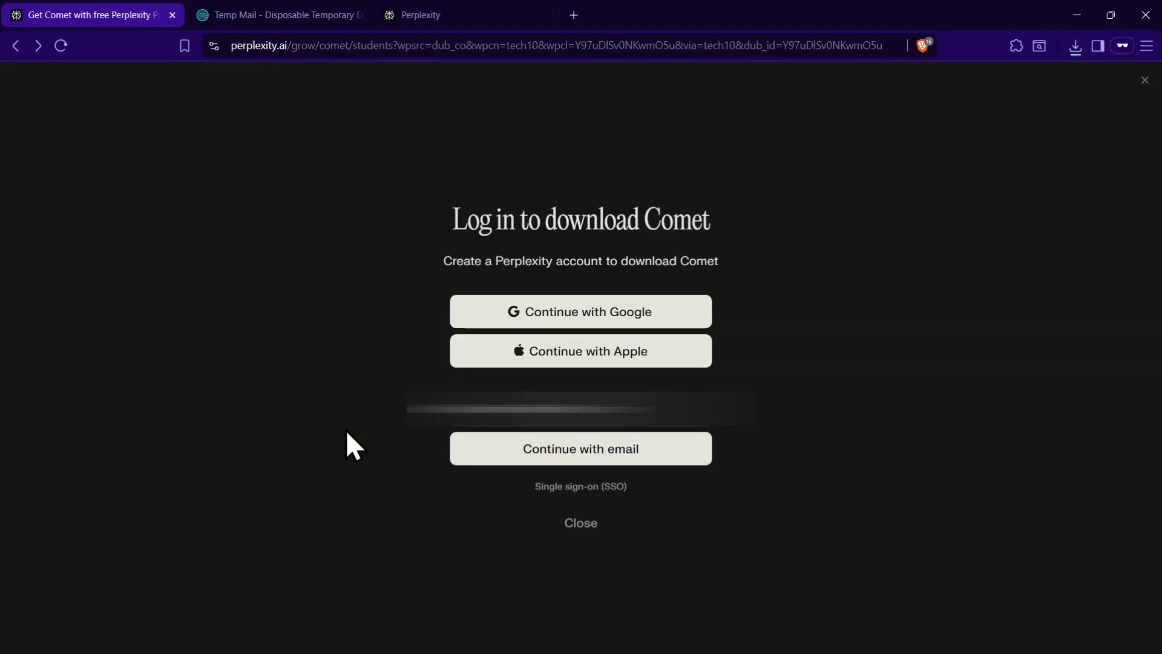
{"action": "left_click", "coordinate": [580, 449]}
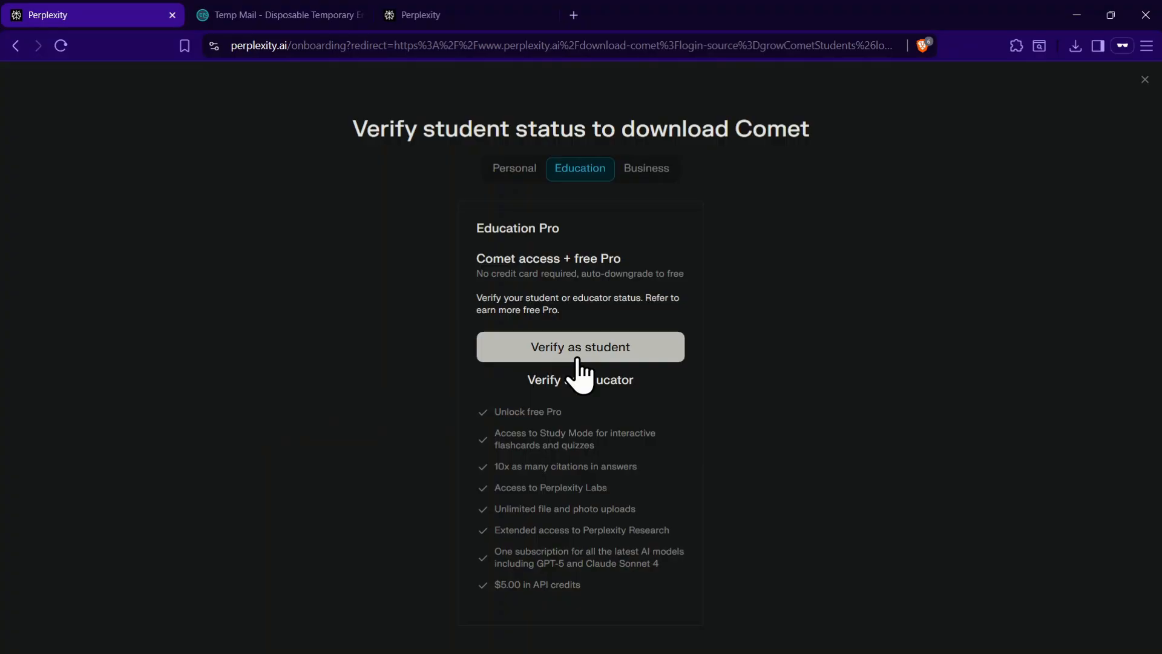
{"action": "mouse_move", "coordinate": [956, 324]}
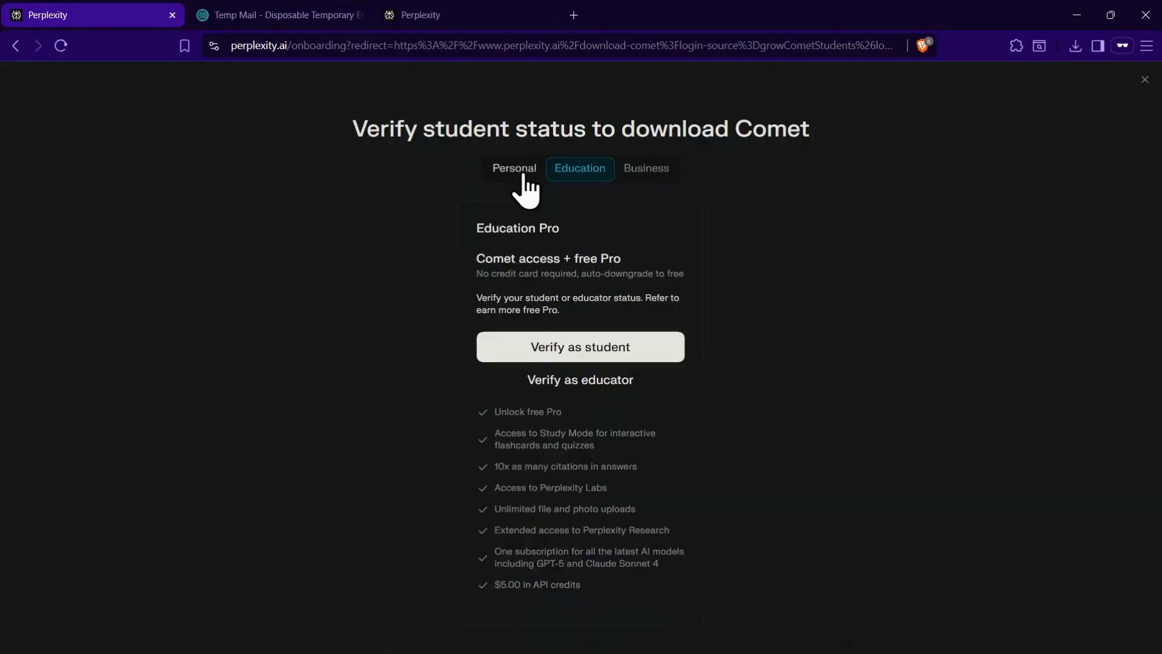
Choose the Personal tab and continue with the free plan instead of student verification.
{"action": "left_click", "coordinate": [514, 168]}
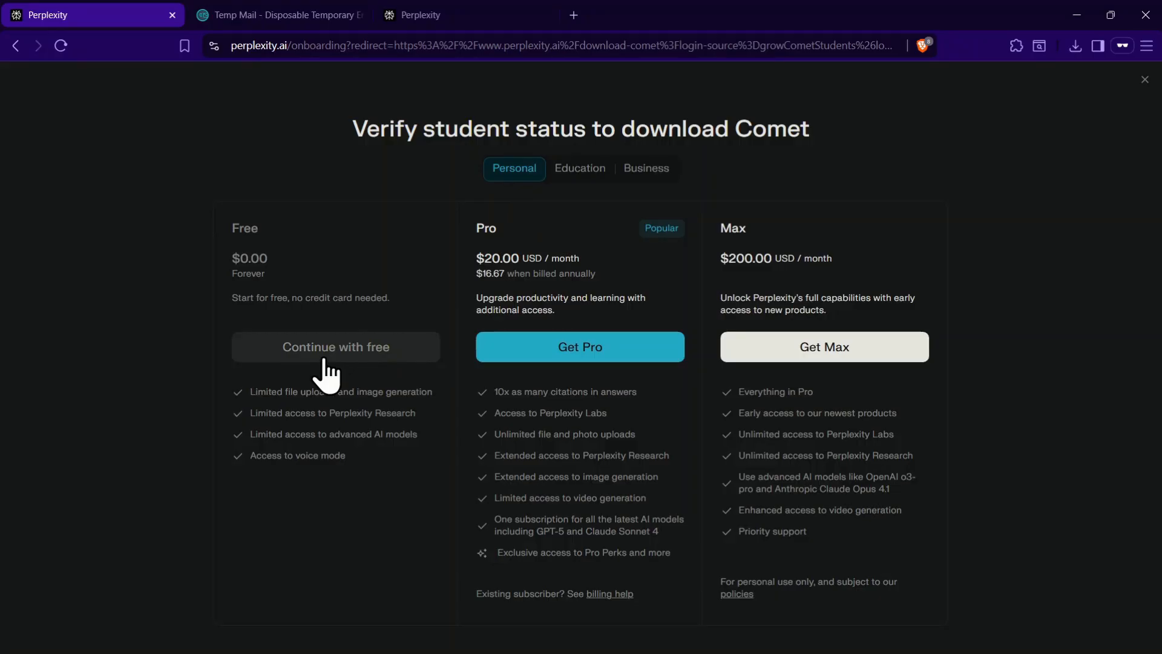
{"action": "mouse_move", "coordinate": [355, 386]}
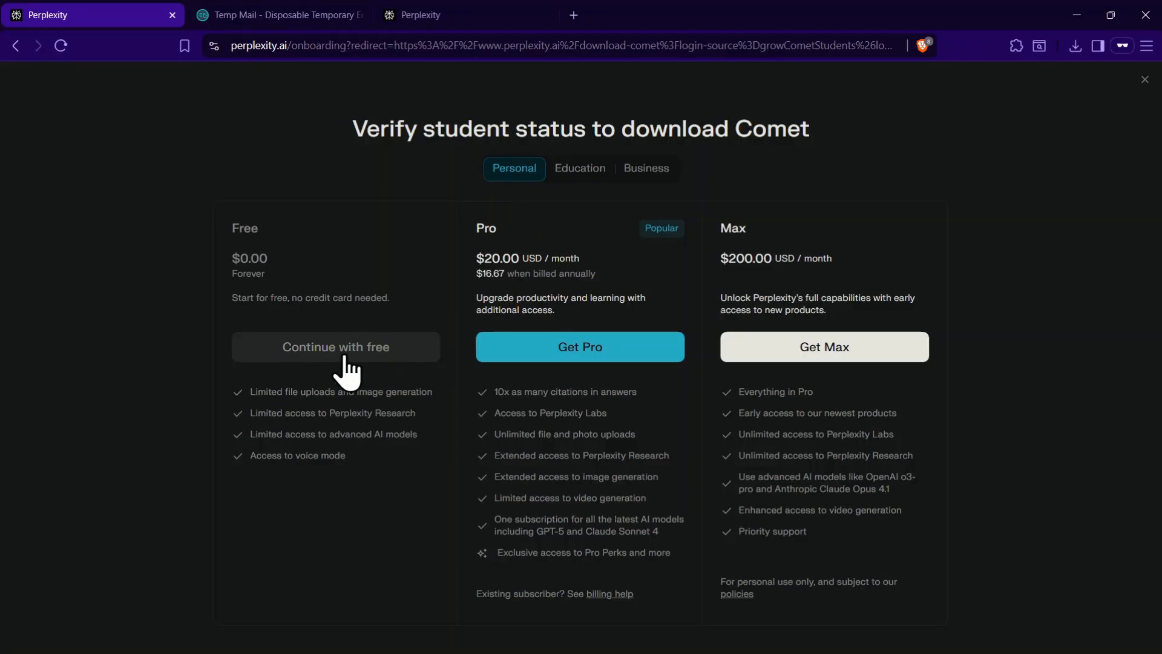
{"action": "left_click", "coordinate": [335, 347]}
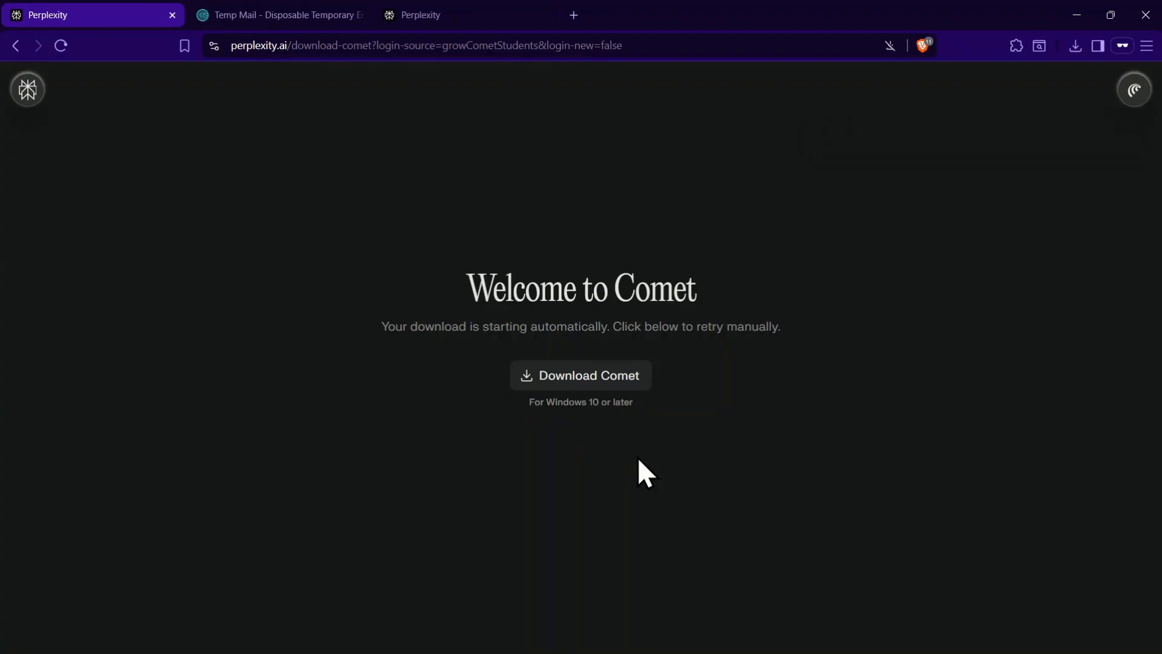
{"action": "mouse_move", "coordinate": [919, 213]}
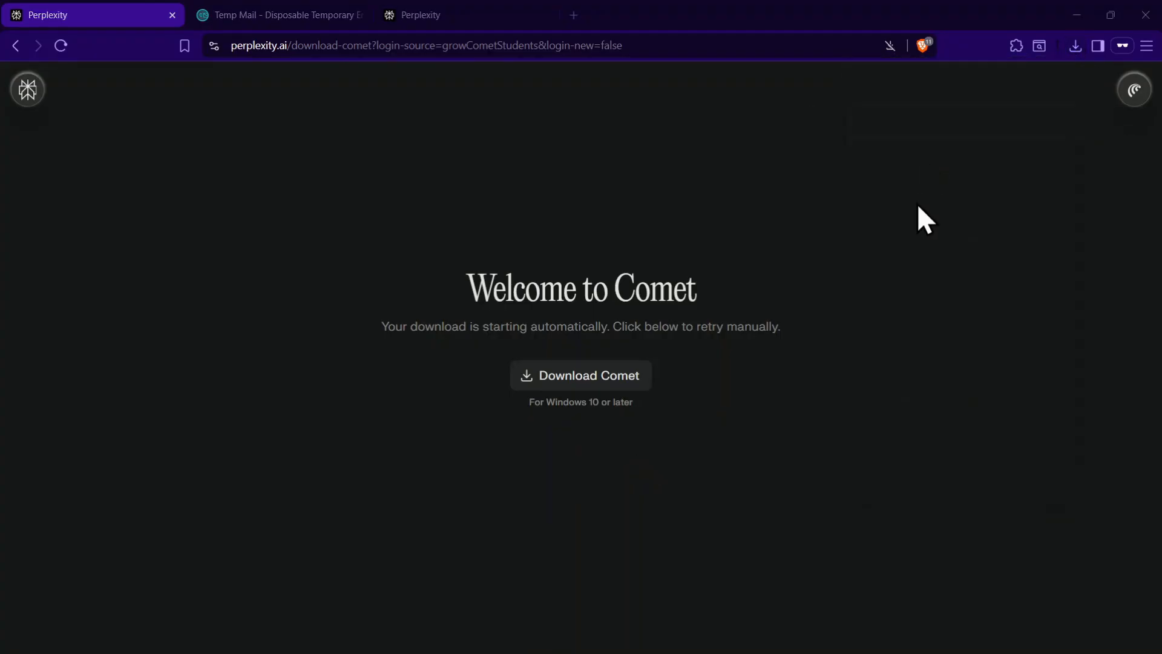
Finish installing Comet and search 'chess' from its new-tab Ask anything box.
{"action": "left_click", "coordinate": [581, 376]}
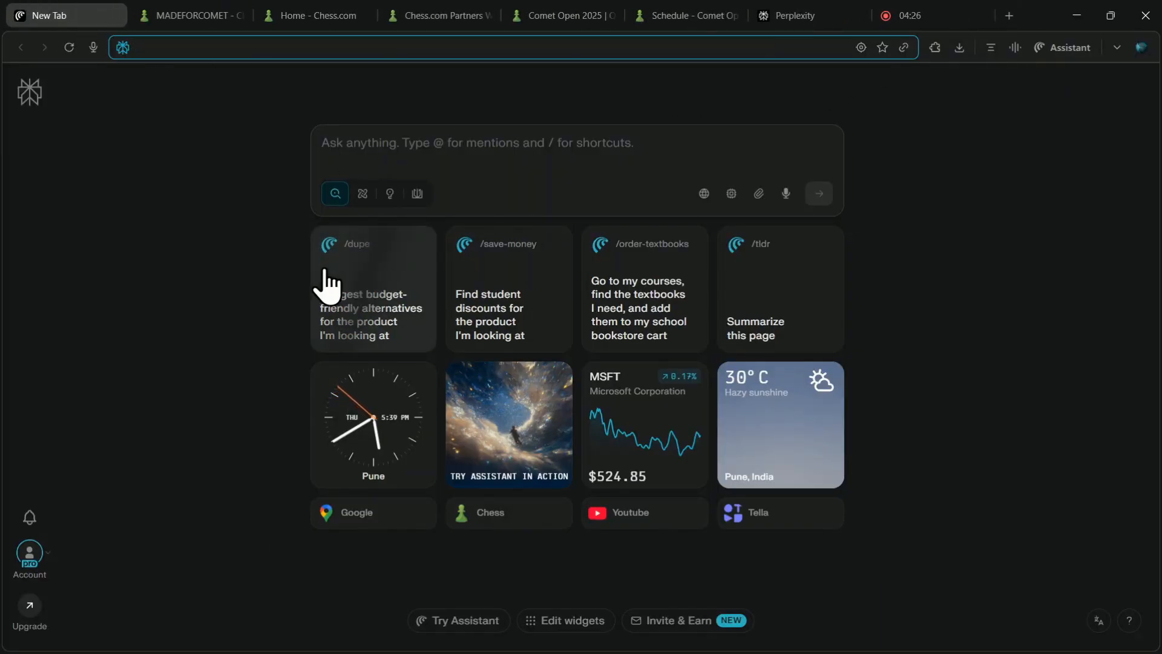
{"action": "mouse_move", "coordinate": [444, 398]}
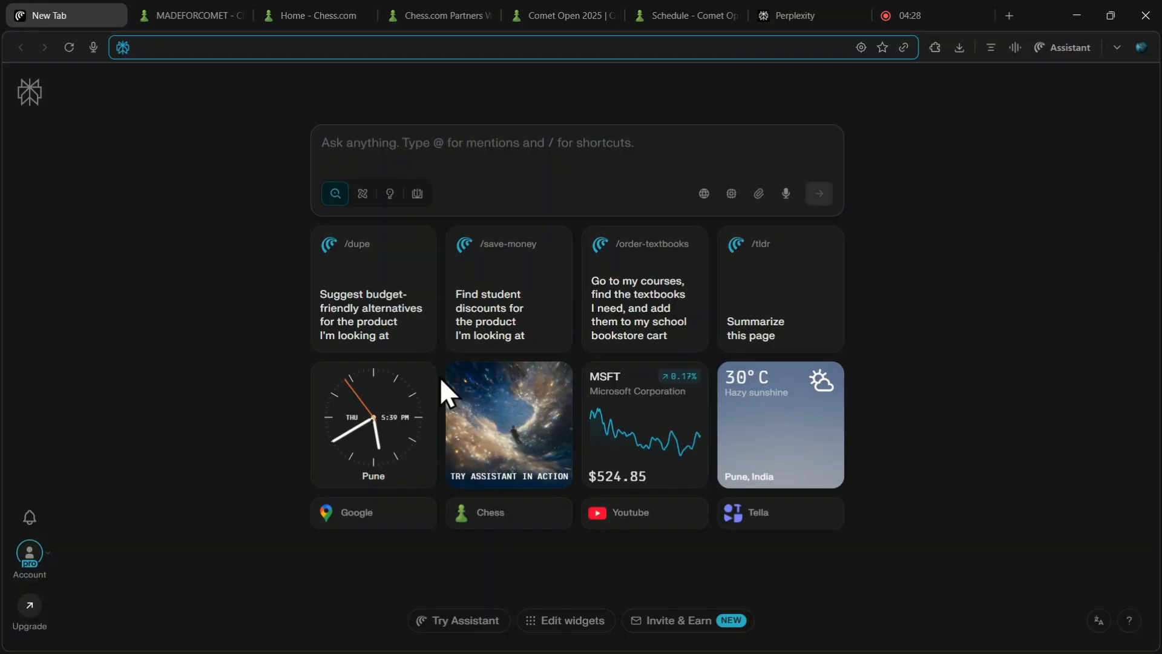
{"action": "left_click", "coordinate": [512, 143]}
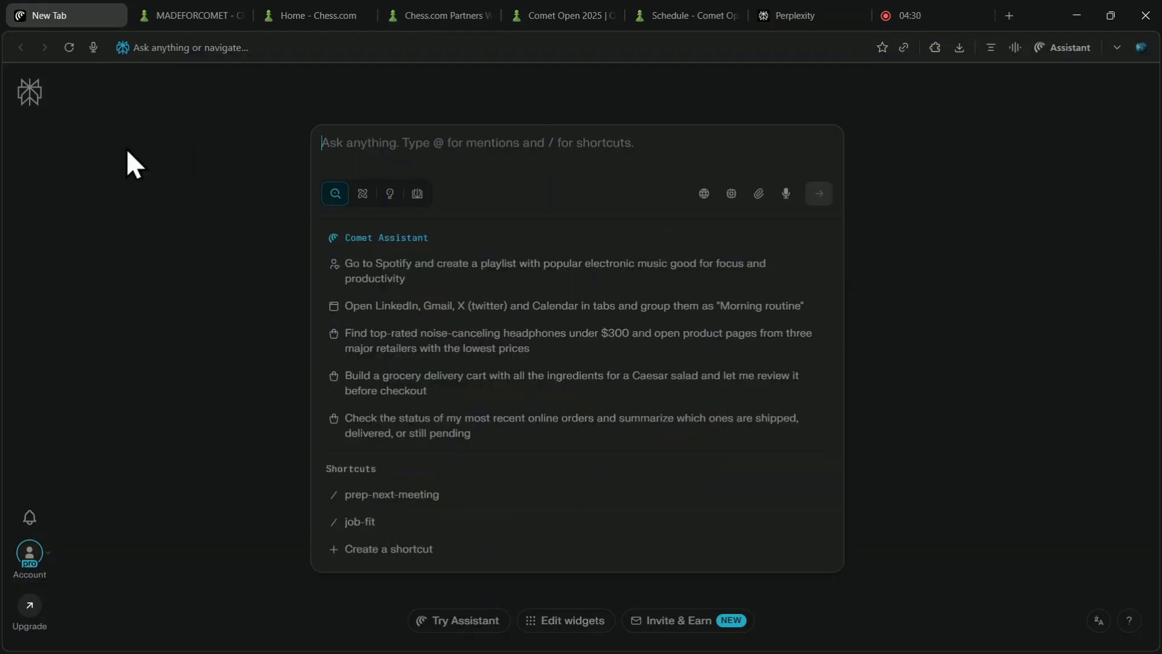
{"action": "type", "text": "chess"}
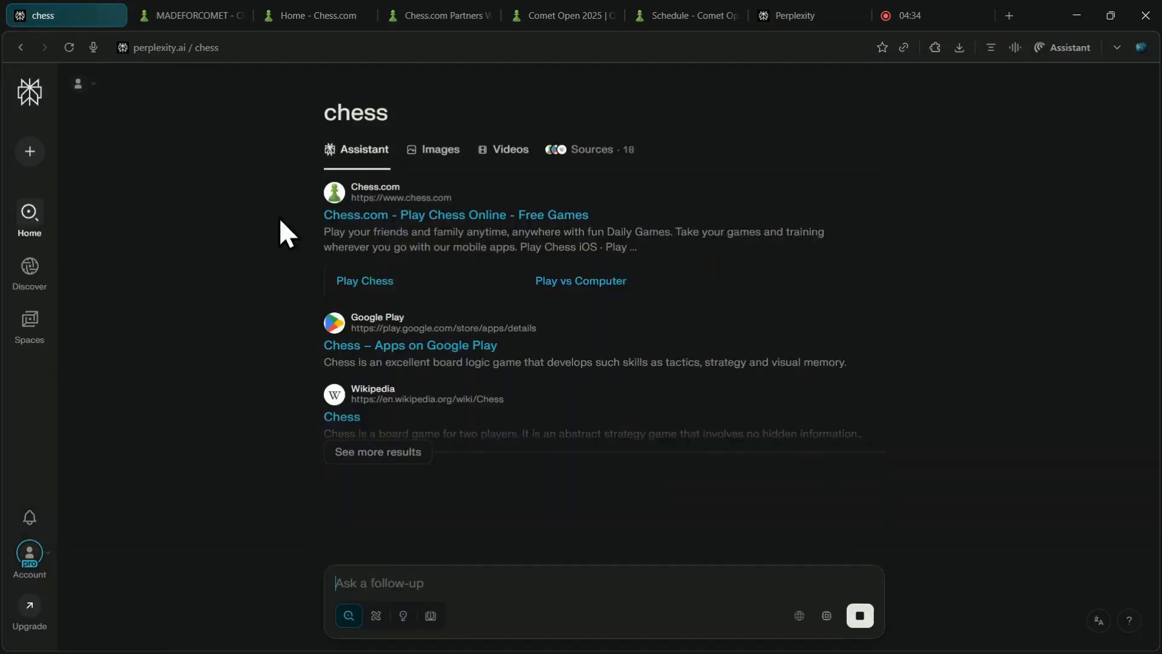
Open Chess.com, start a past game's review, glance at the partnership article, then return.
{"action": "left_click", "coordinate": [67, 15]}
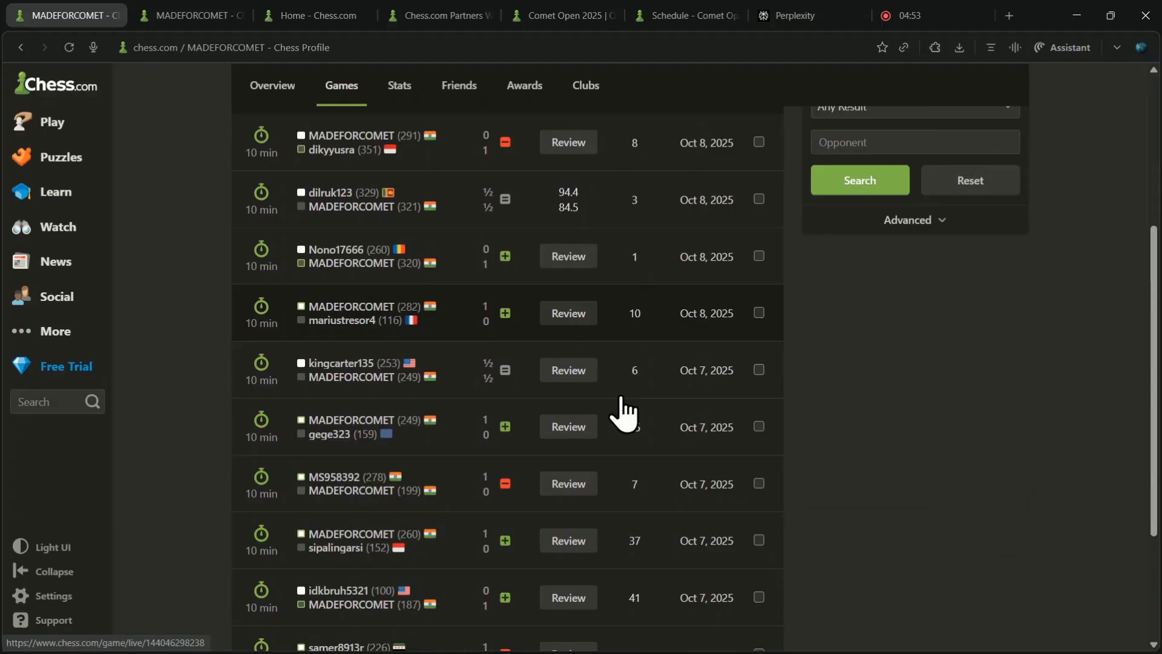
{"action": "left_click", "coordinate": [568, 597]}
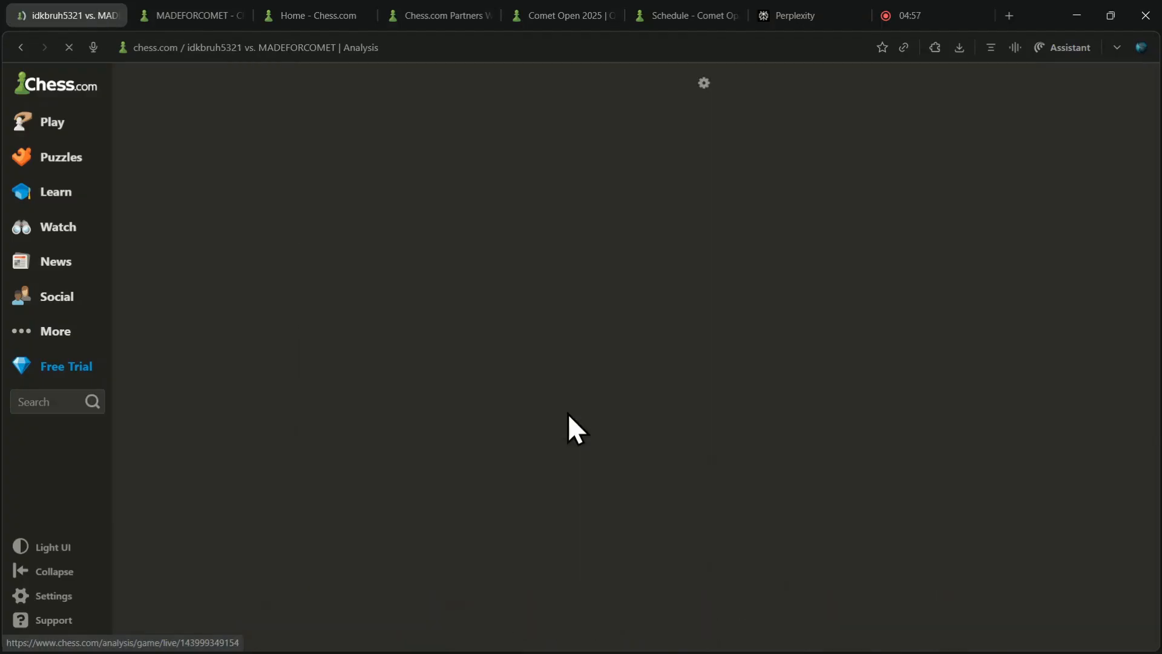
{"action": "left_click", "coordinate": [448, 15]}
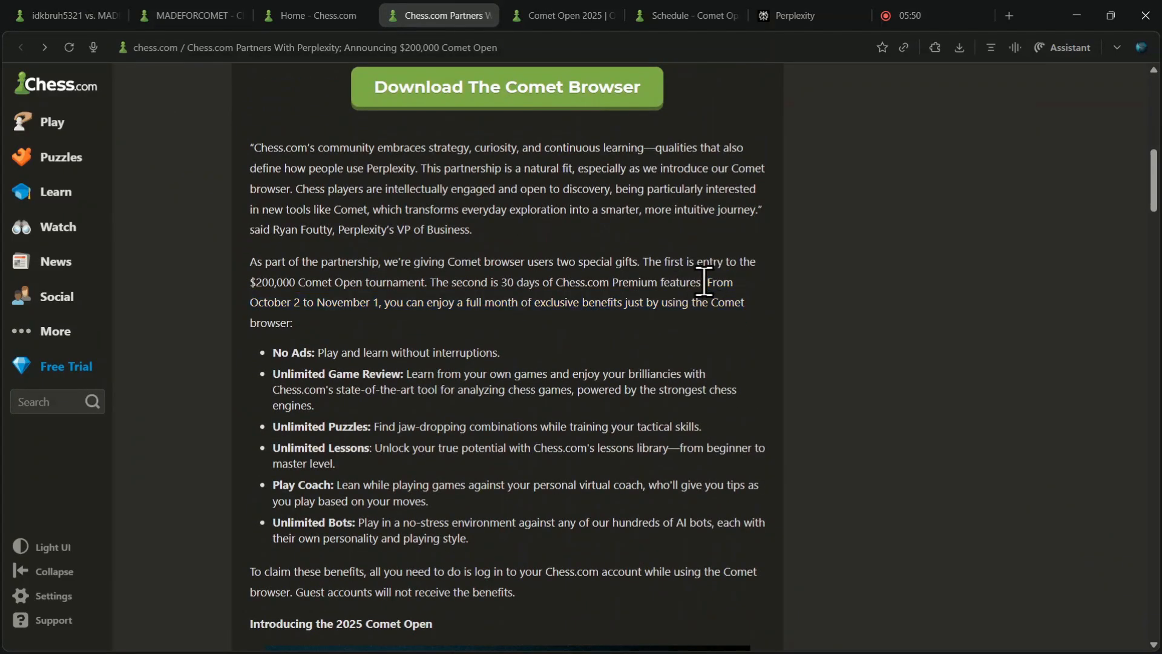
{"action": "left_click_drag", "start_coordinate": [705, 282], "coordinate": [744, 301]}
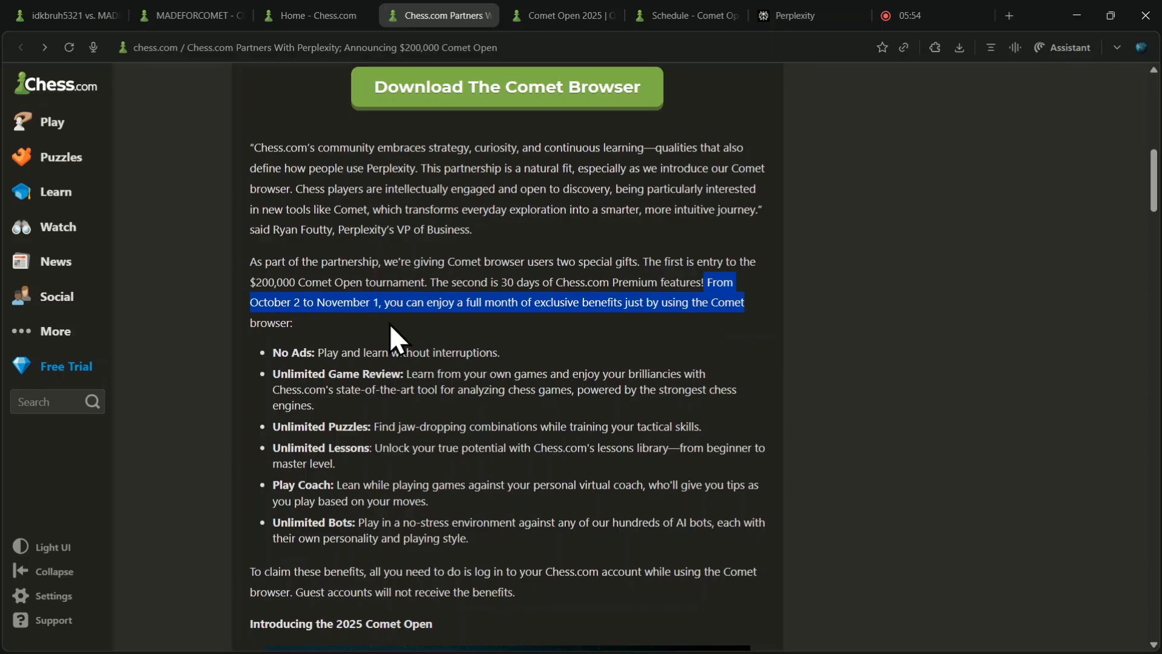
{"action": "left_click", "coordinate": [72, 14]}
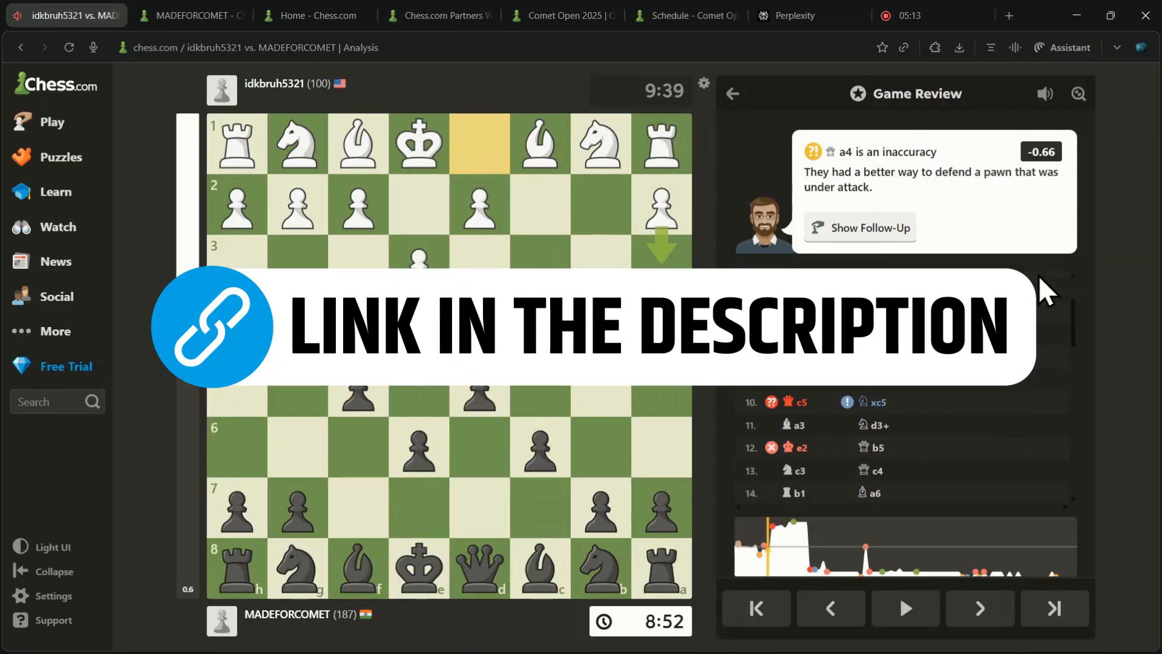
Advance three moves in the Game Review to the queen capture on a2 flagged as a miss.
{"action": "left_click", "coordinate": [1019, 275]}
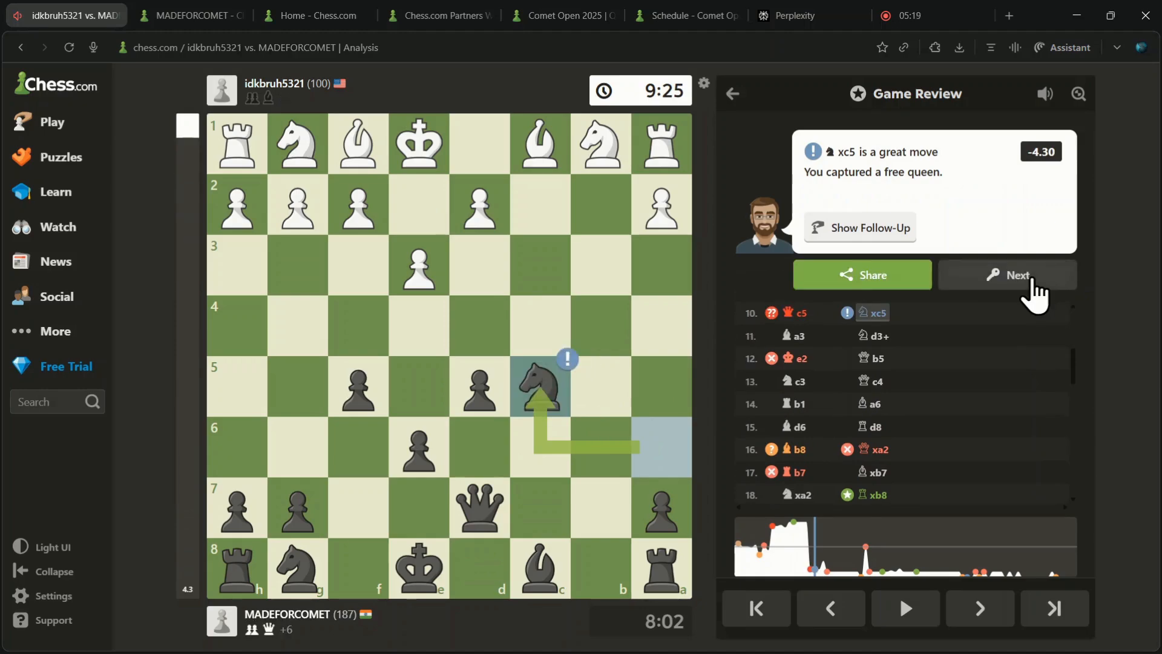
{"action": "left_click", "coordinate": [1018, 274]}
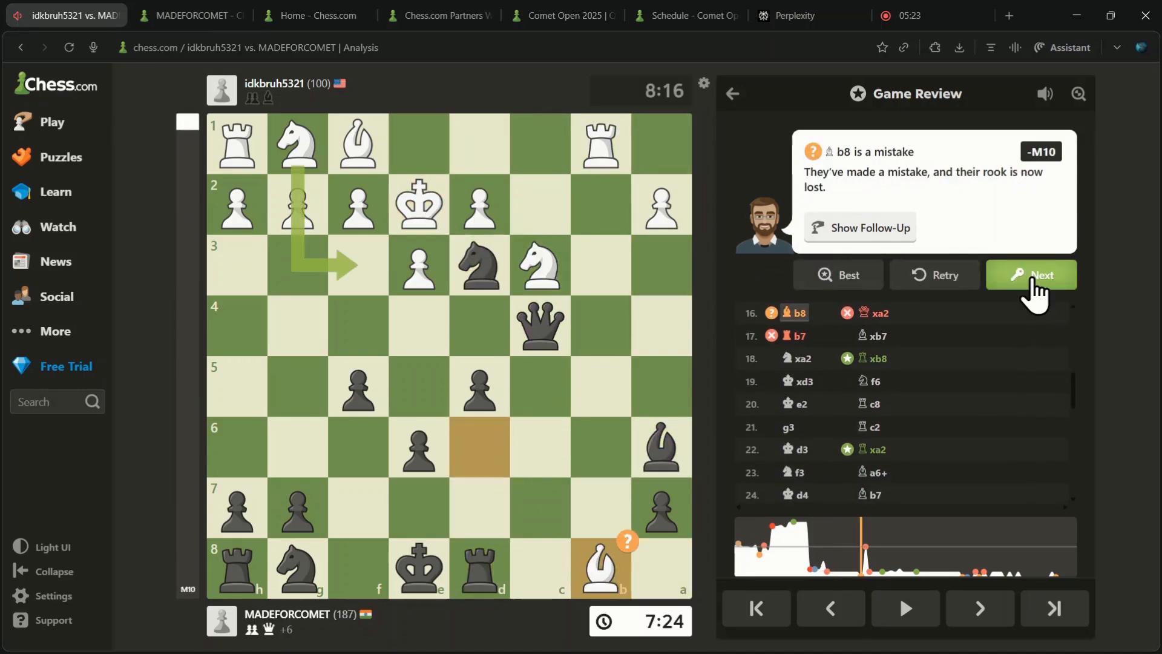
{"action": "left_click", "coordinate": [1041, 275]}
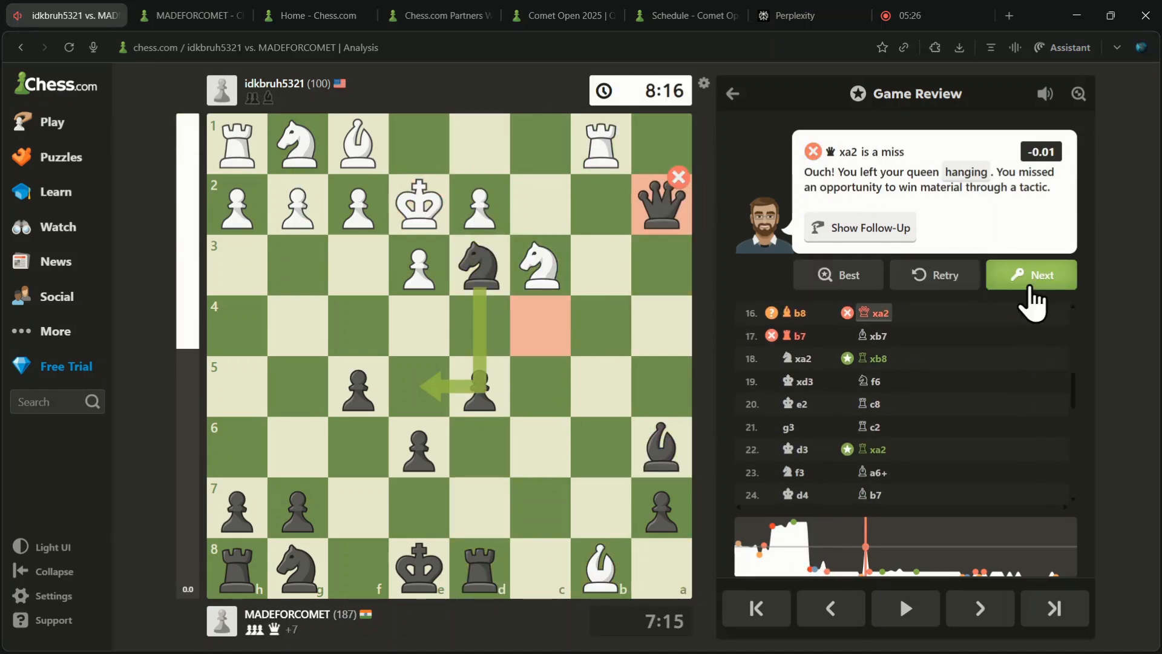